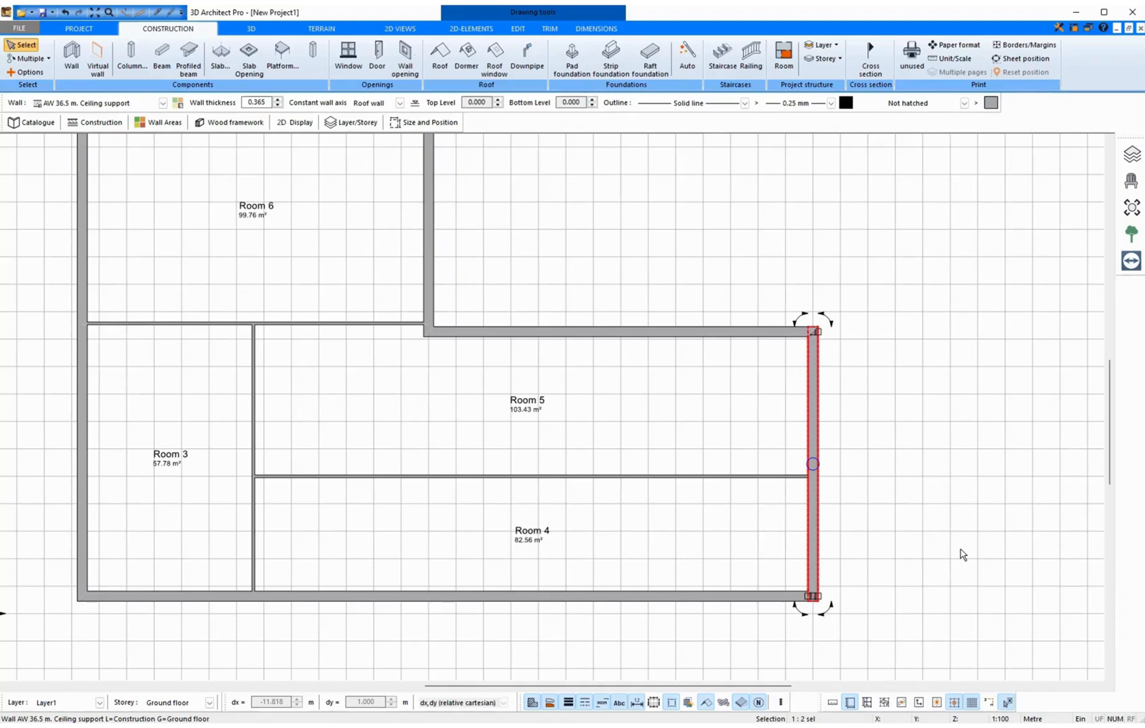
pyautogui.moveTo(941, 538)
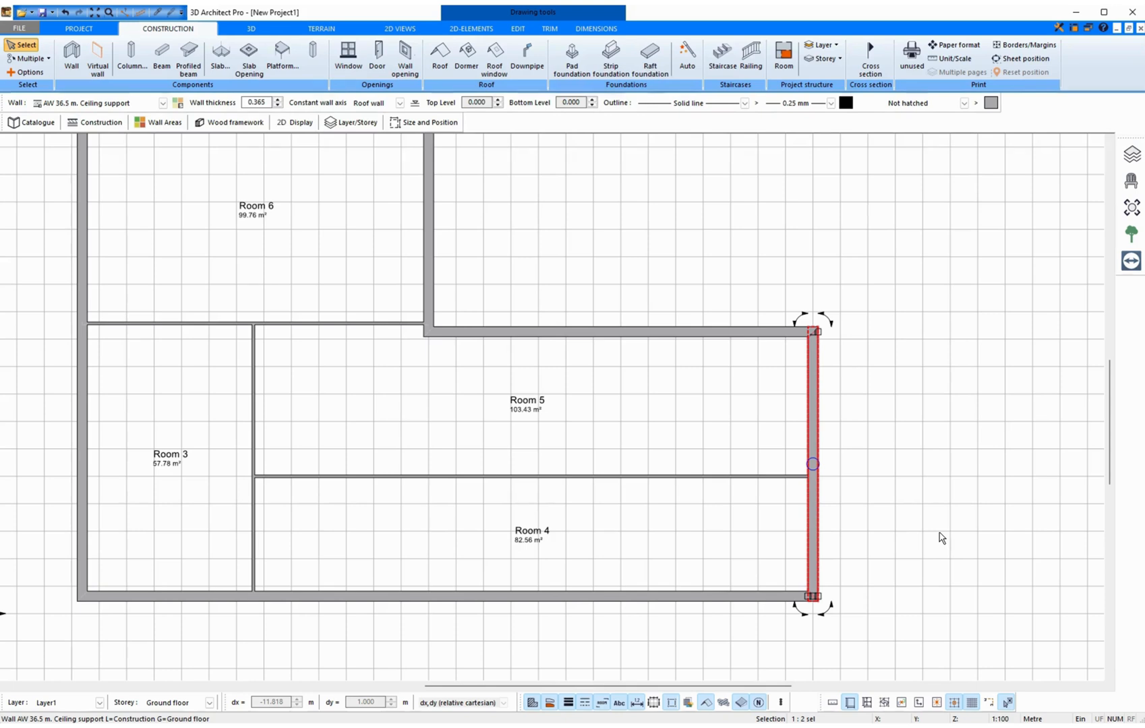
pyautogui.moveTo(918, 539)
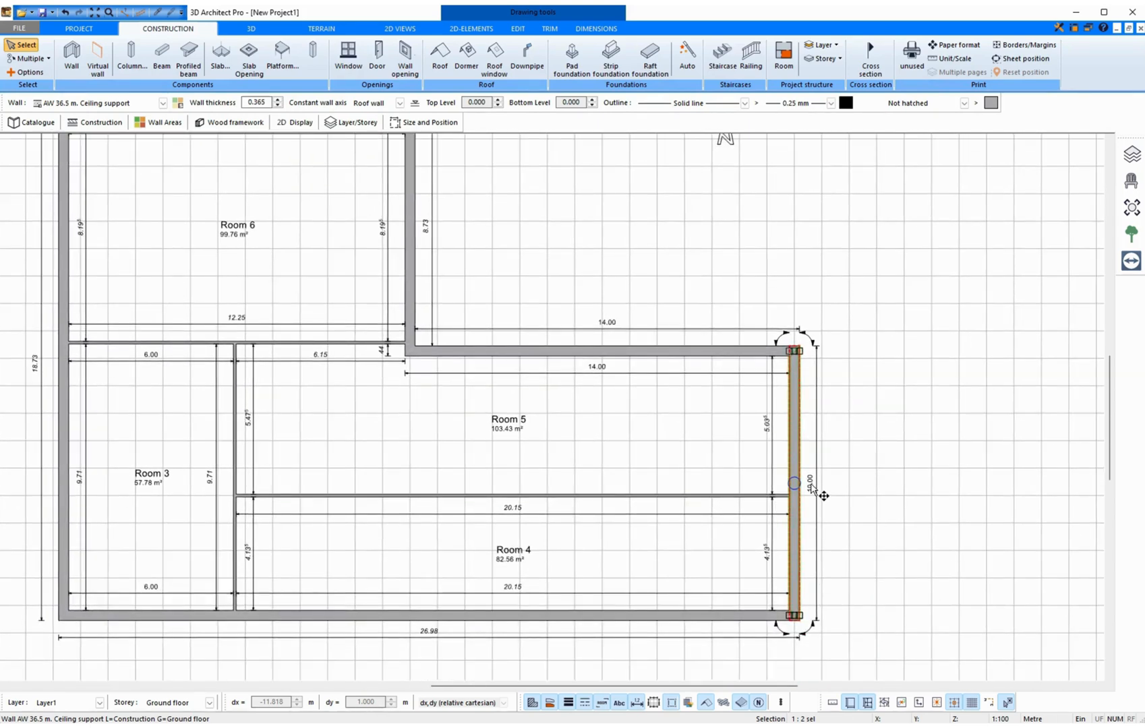
# Select the right exterior wall's interactive length dimension to resize it to 8.00 m.
pyautogui.click(791, 482)
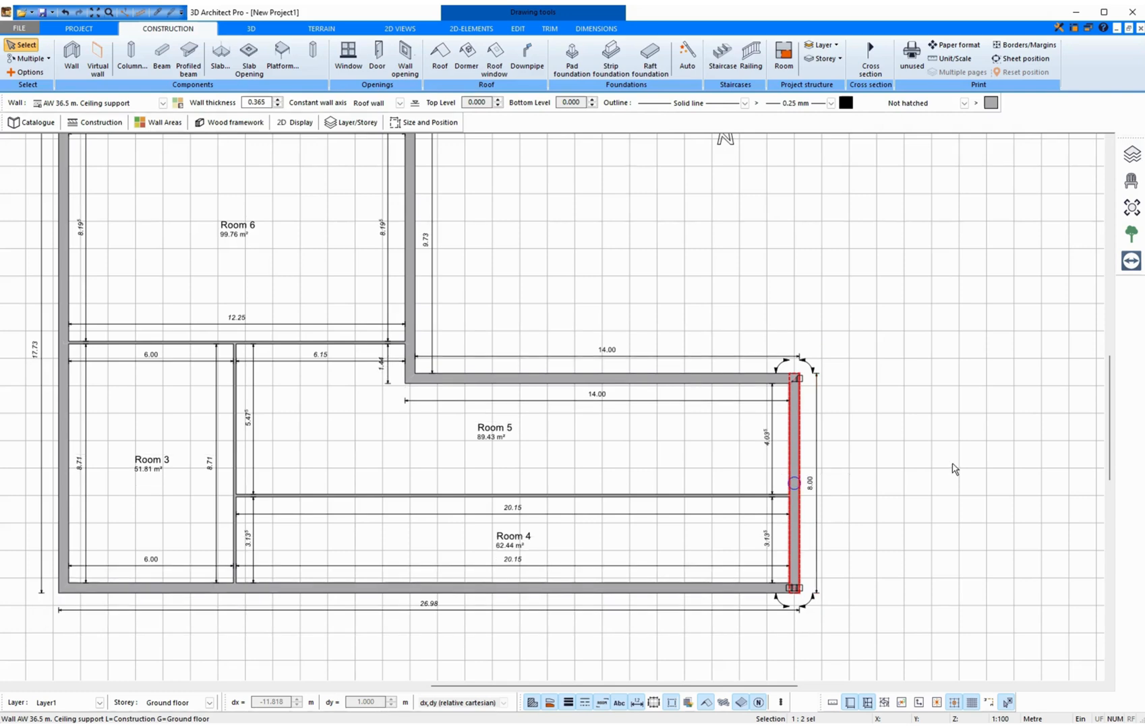
pyautogui.moveTo(591, 546)
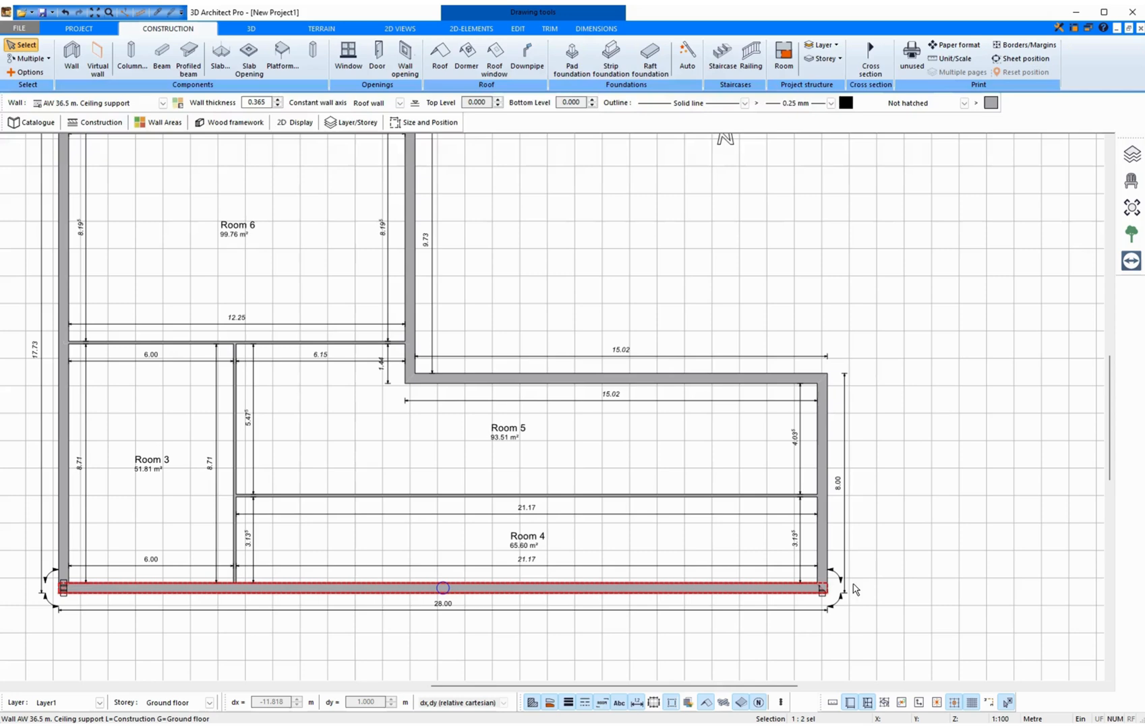
pyautogui.moveTo(894, 595)
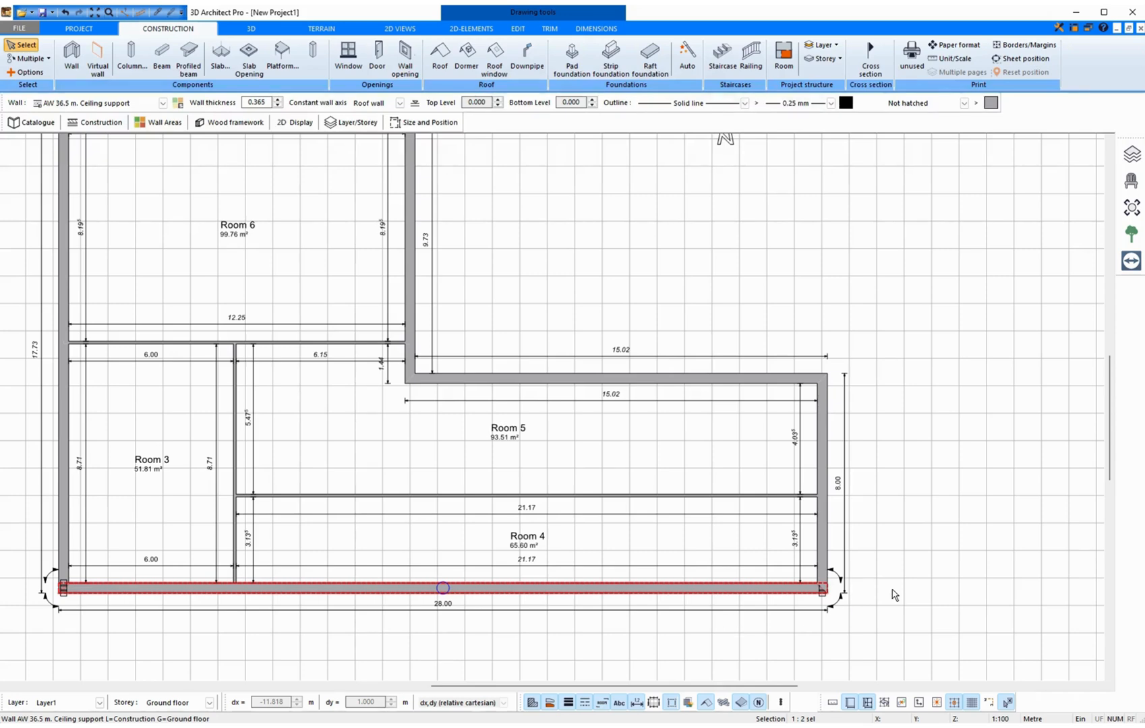
pyautogui.moveTo(225, 488)
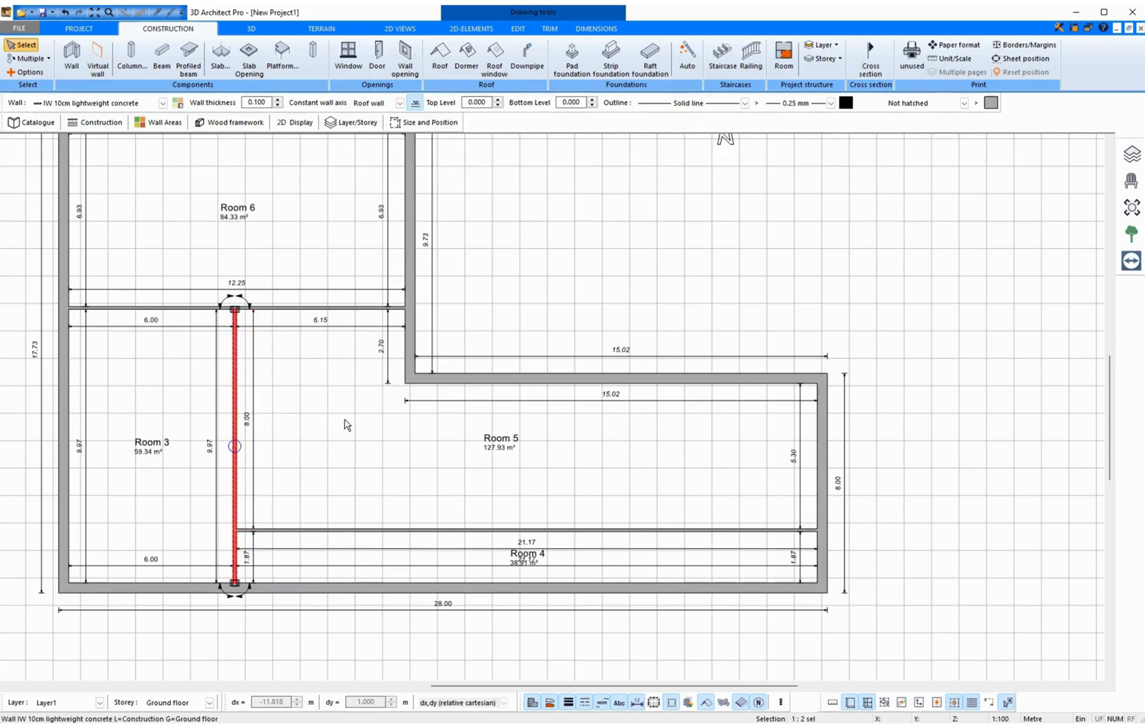
# Scroll the plan to view the repositioned interior walls and updated room areas.
pyautogui.scroll(-3)
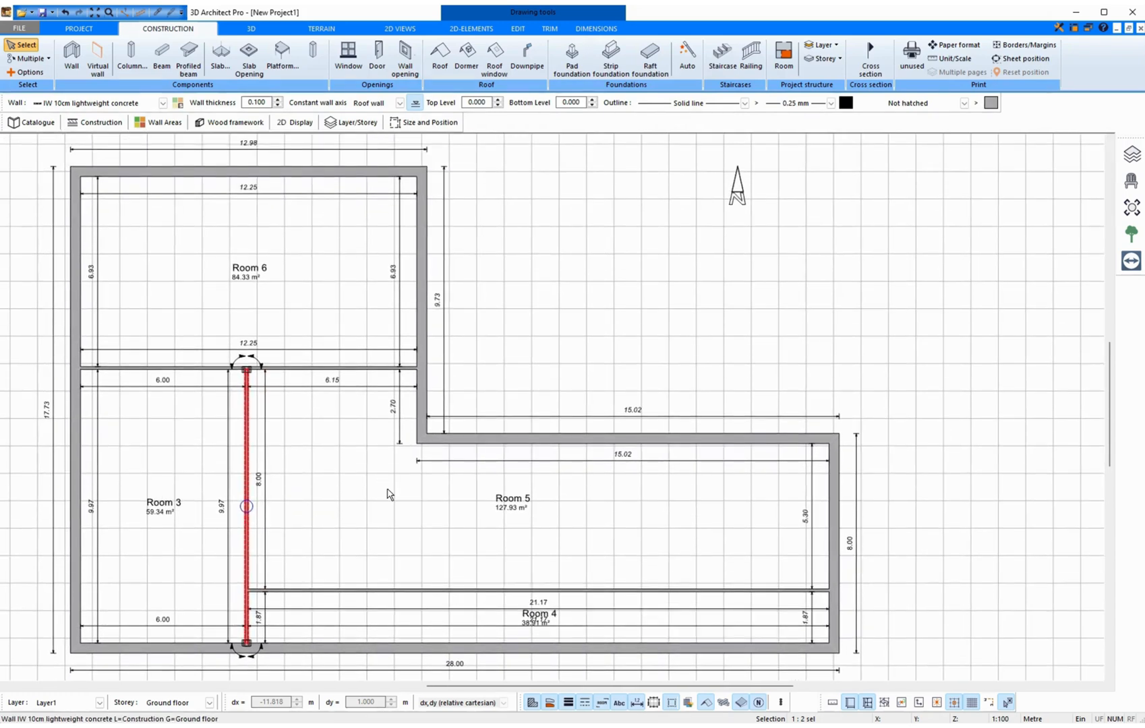
pyautogui.moveTo(636, 198)
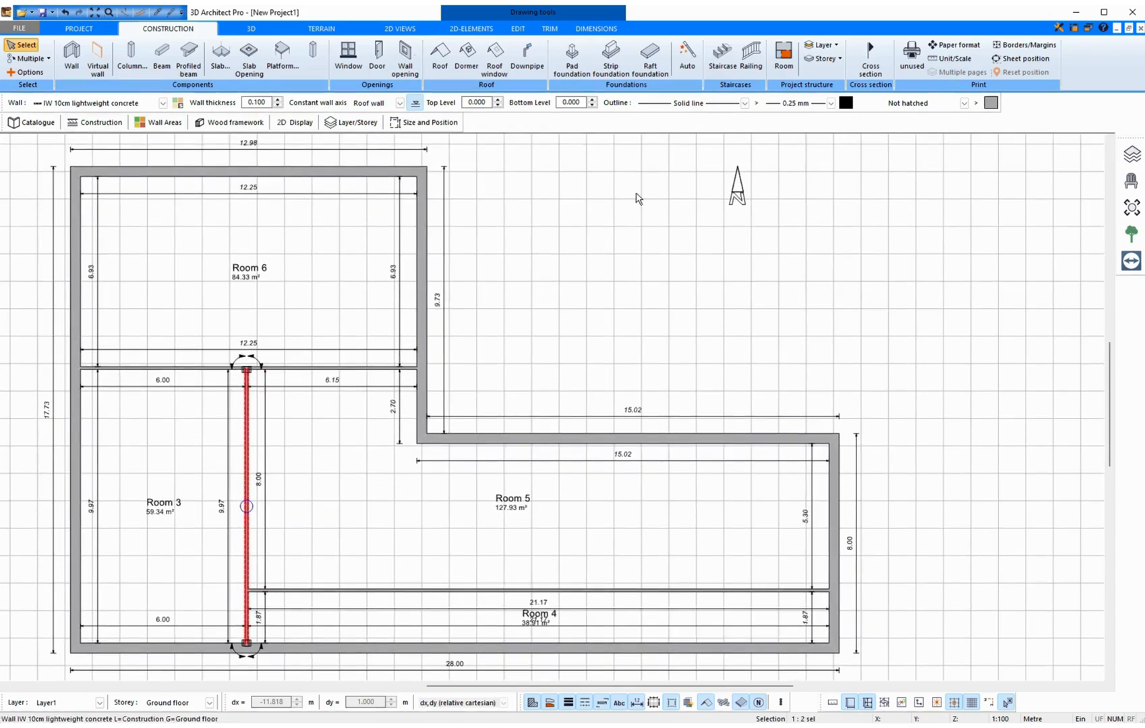